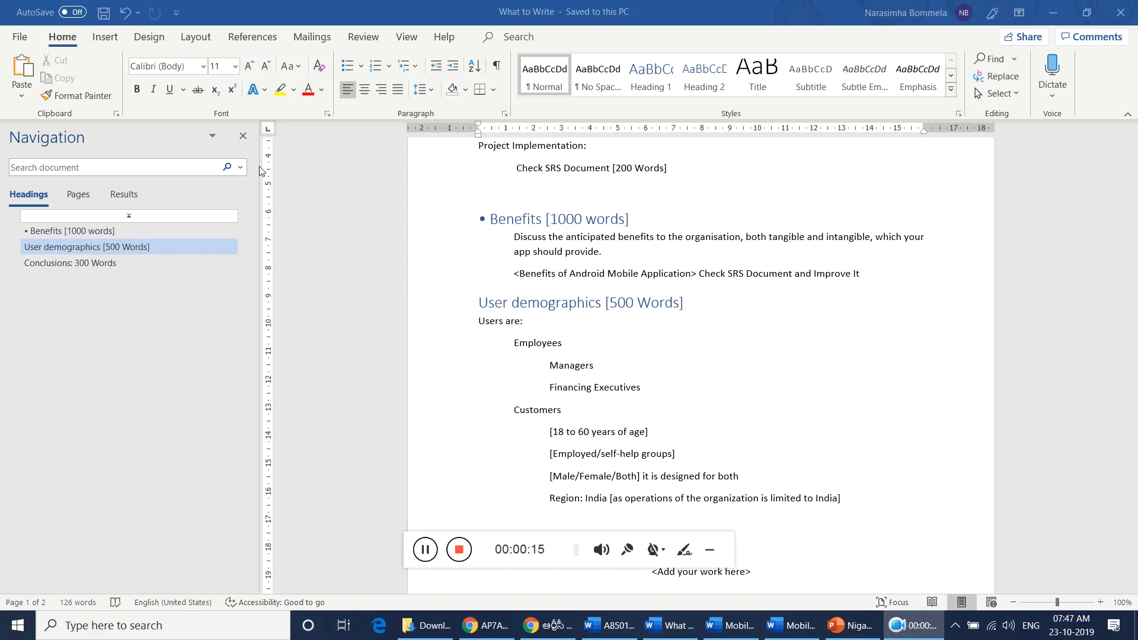
pyautogui.moveTo(102, 7)
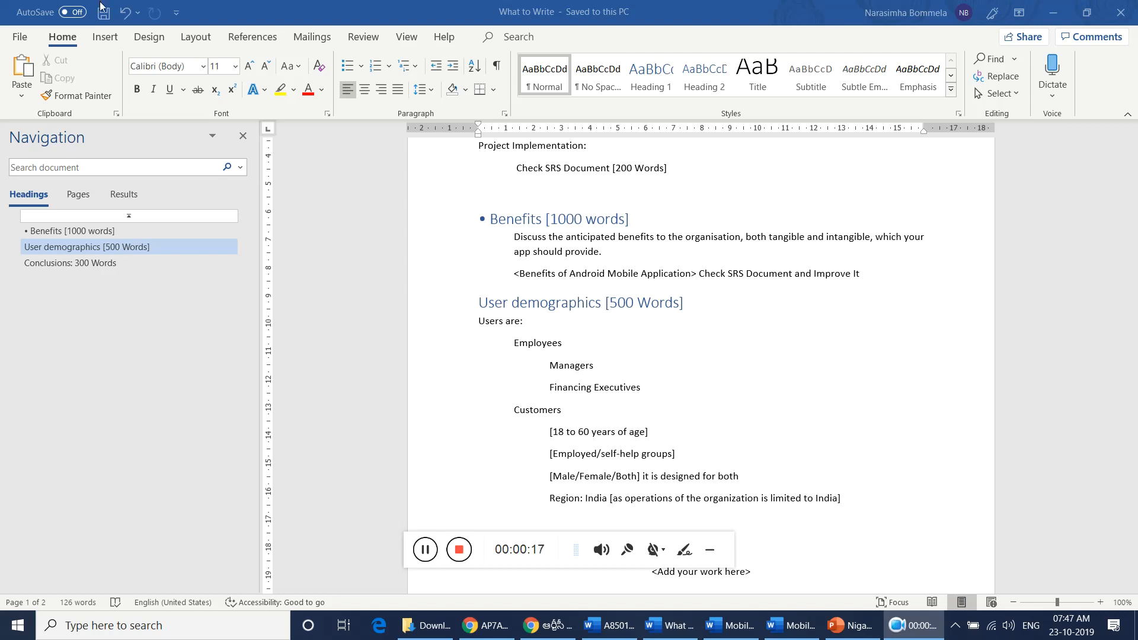
# Review the outline from the Solution section to Conclusions, returning to User demographics
pyautogui.scroll(3)
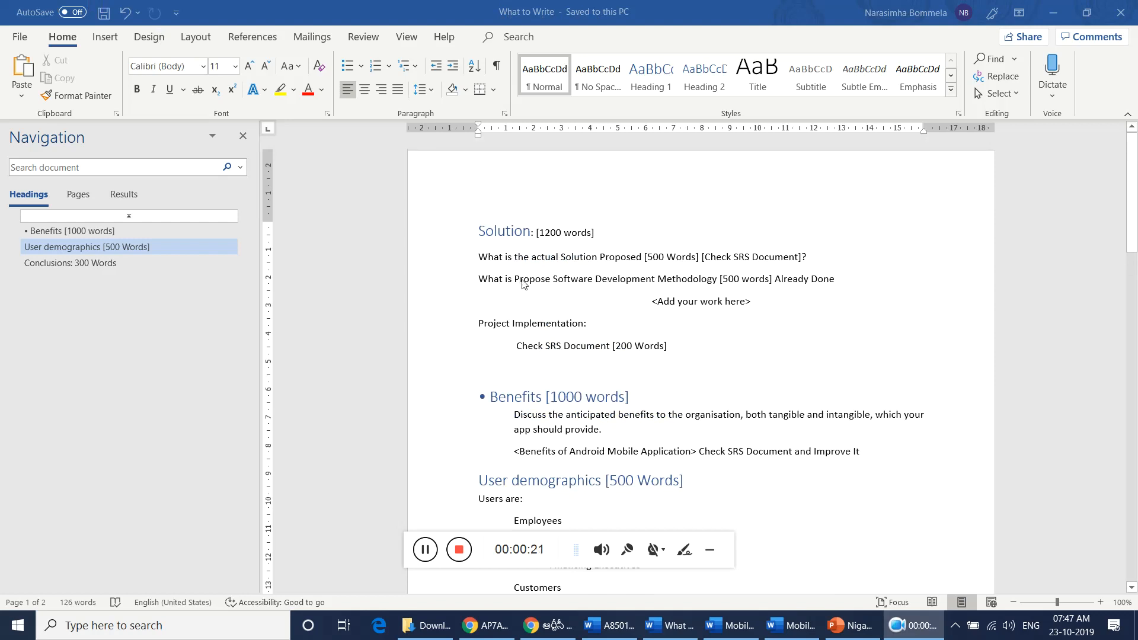
pyautogui.scroll(-3)
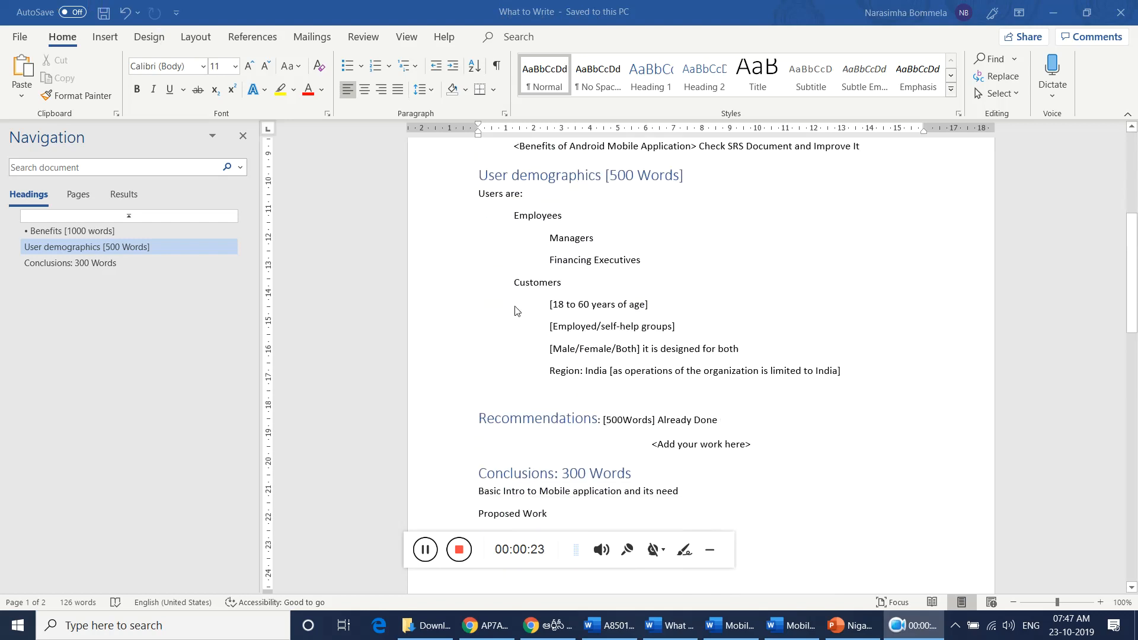
pyautogui.click(70, 263)
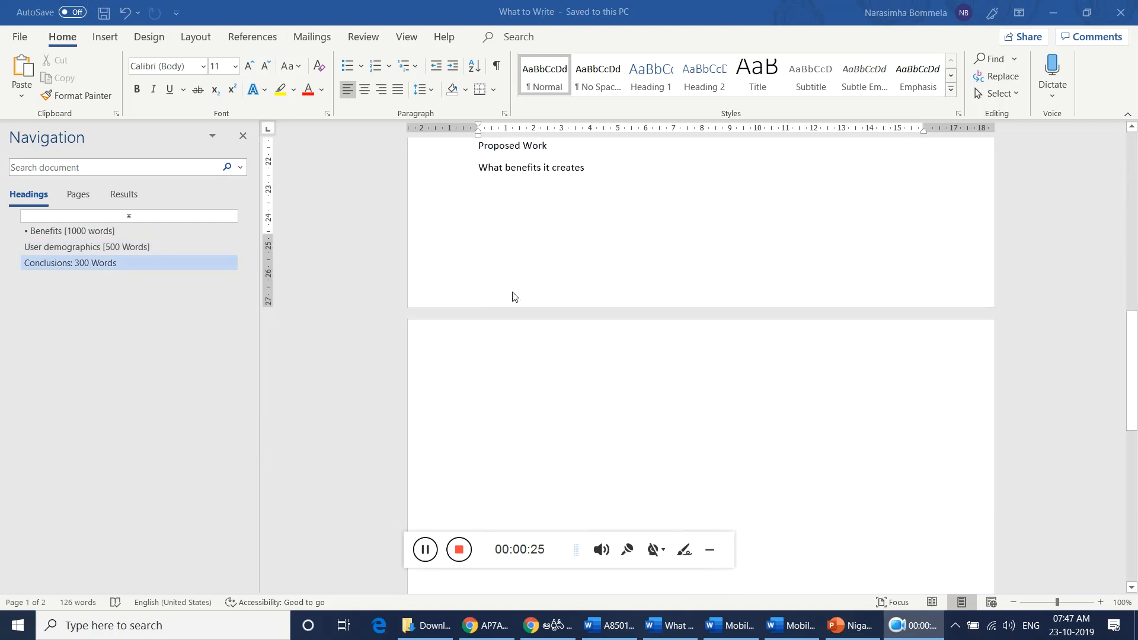
pyautogui.click(86, 246)
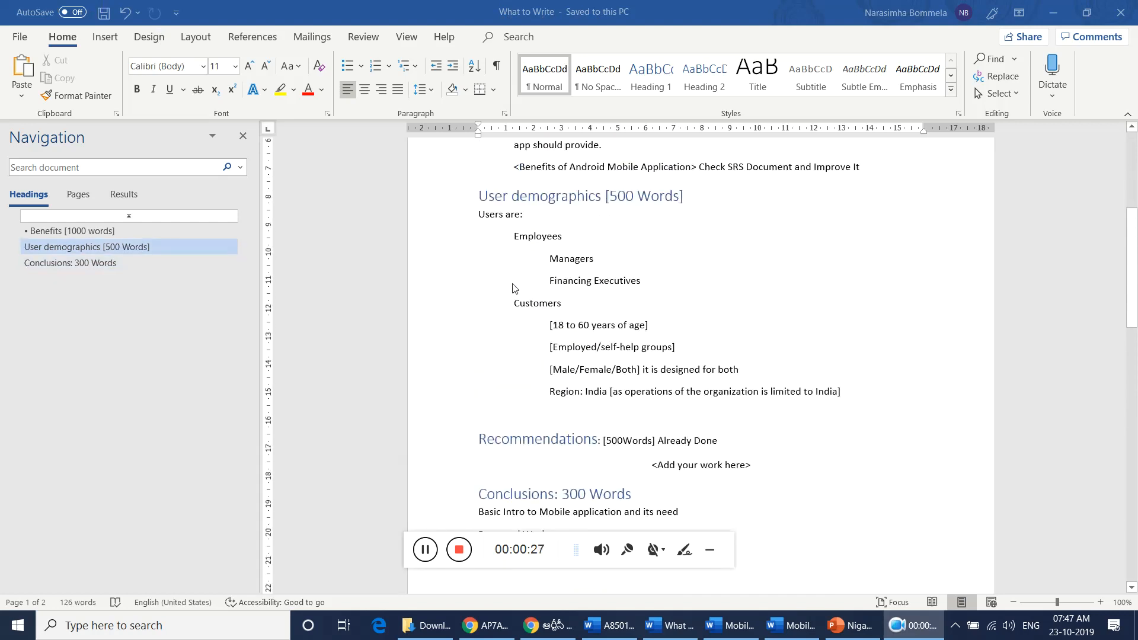
pyautogui.scroll(3)
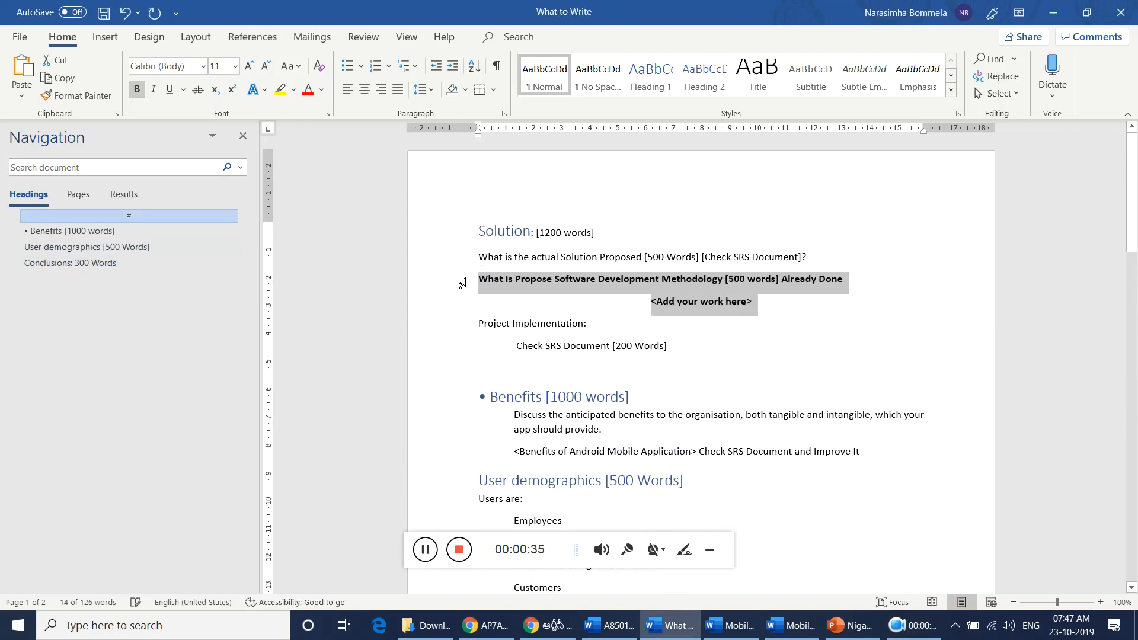
# Select the Recommendations line and its placeholder under Conclusions, then scroll back up
pyautogui.click(70, 263)
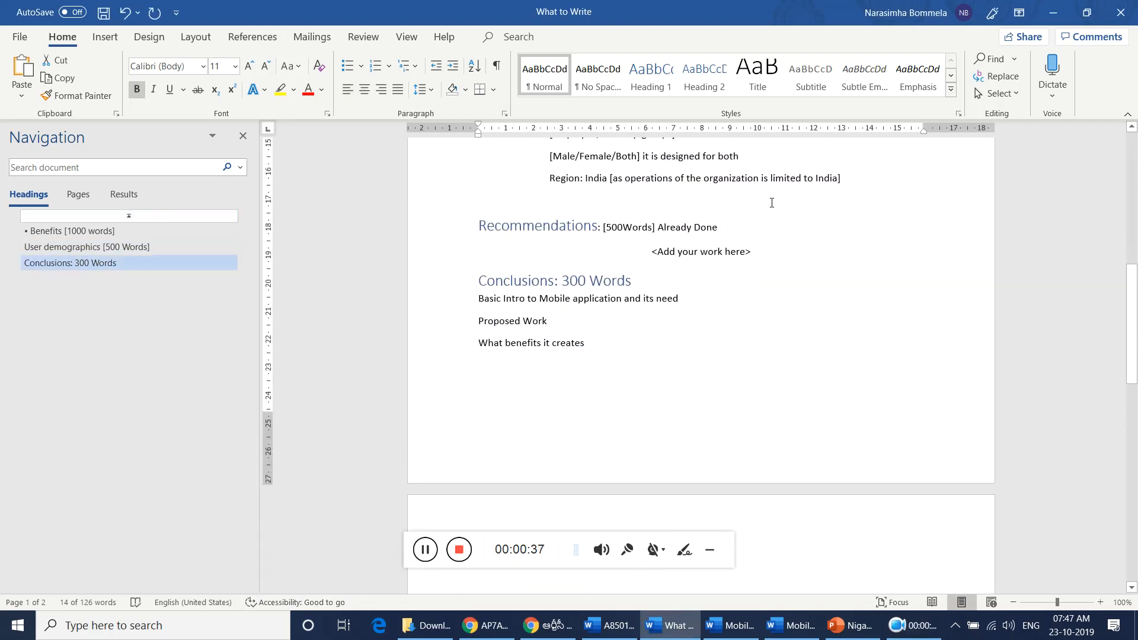
pyautogui.click(87, 247)
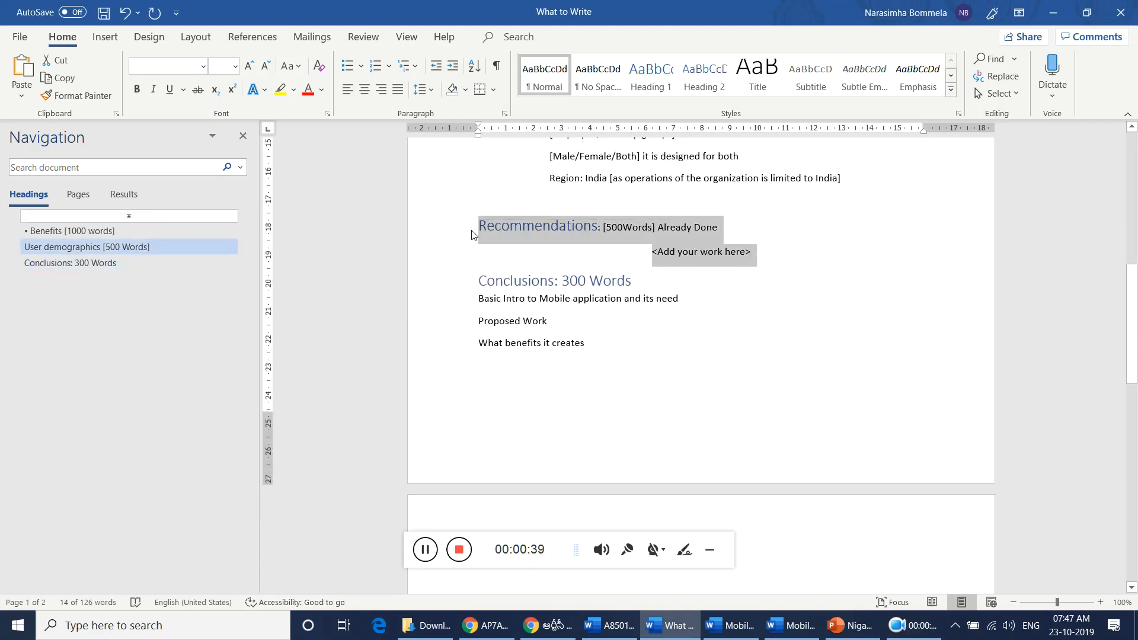
pyautogui.scroll(3)
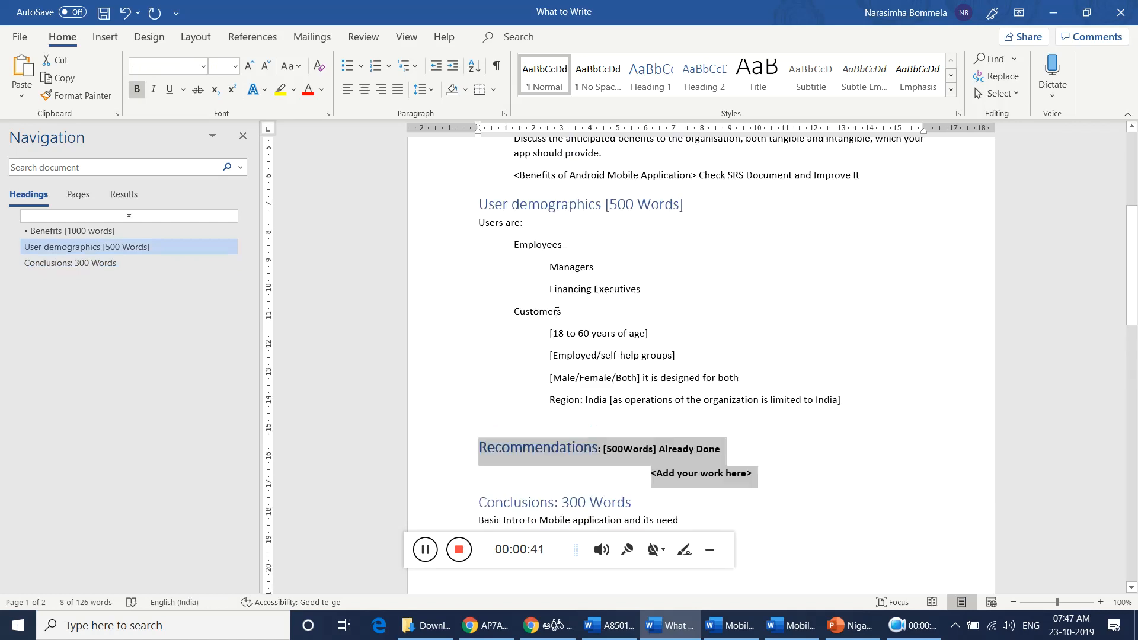
pyautogui.scroll(3)
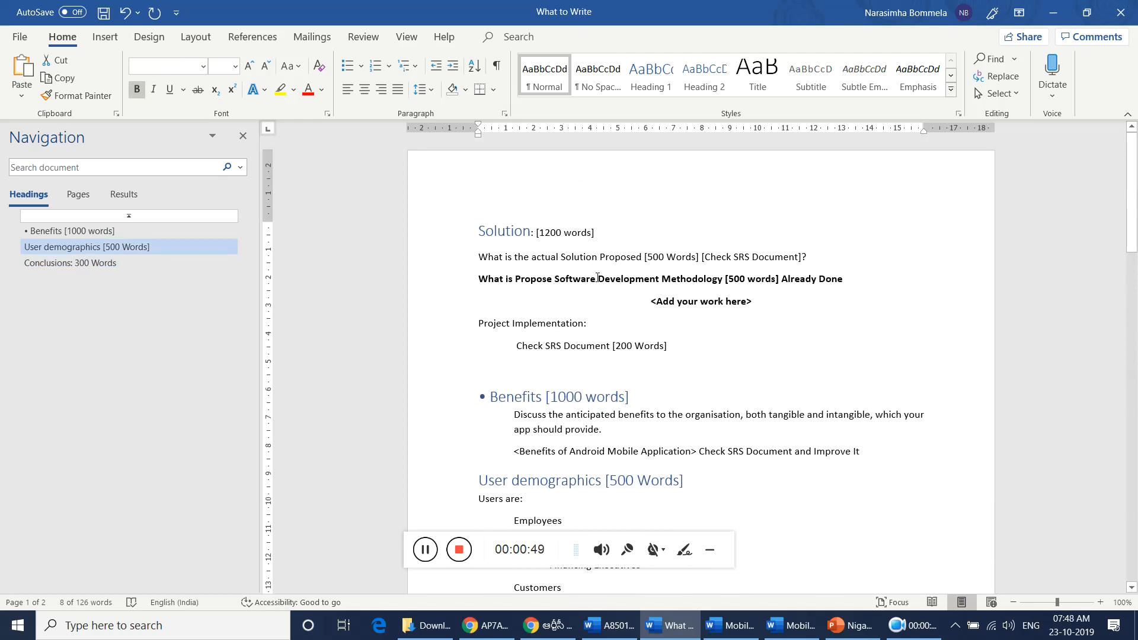
pyautogui.moveTo(719, 319)
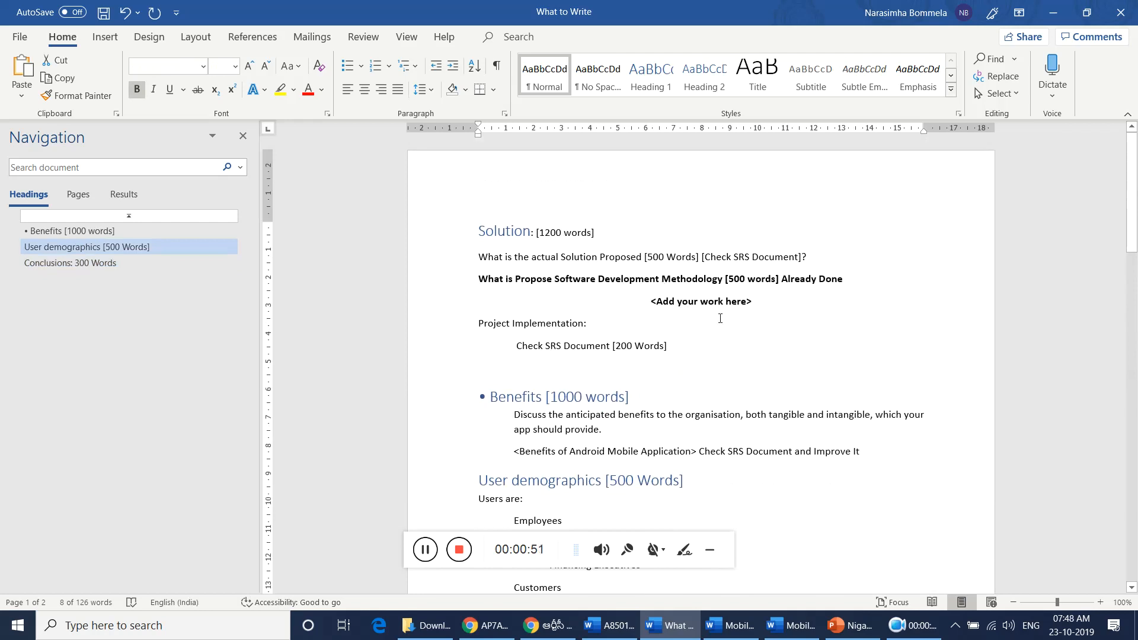
pyautogui.moveTo(666, 277)
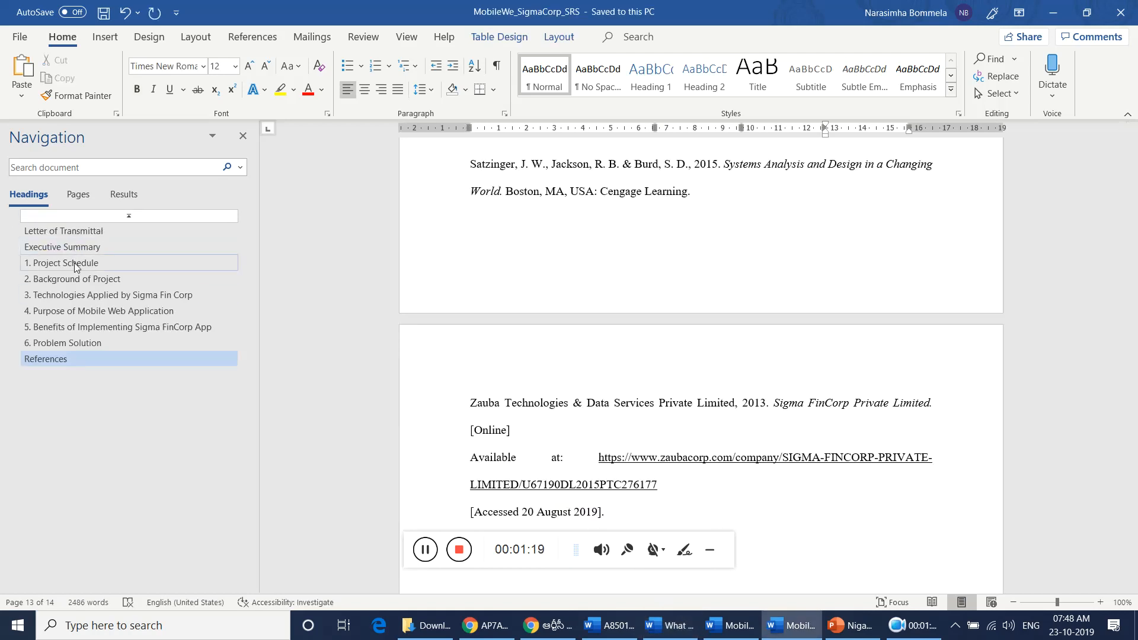
# Review the SRS Project Schedule, charter table and Technologies sections
pyautogui.click(65, 263)
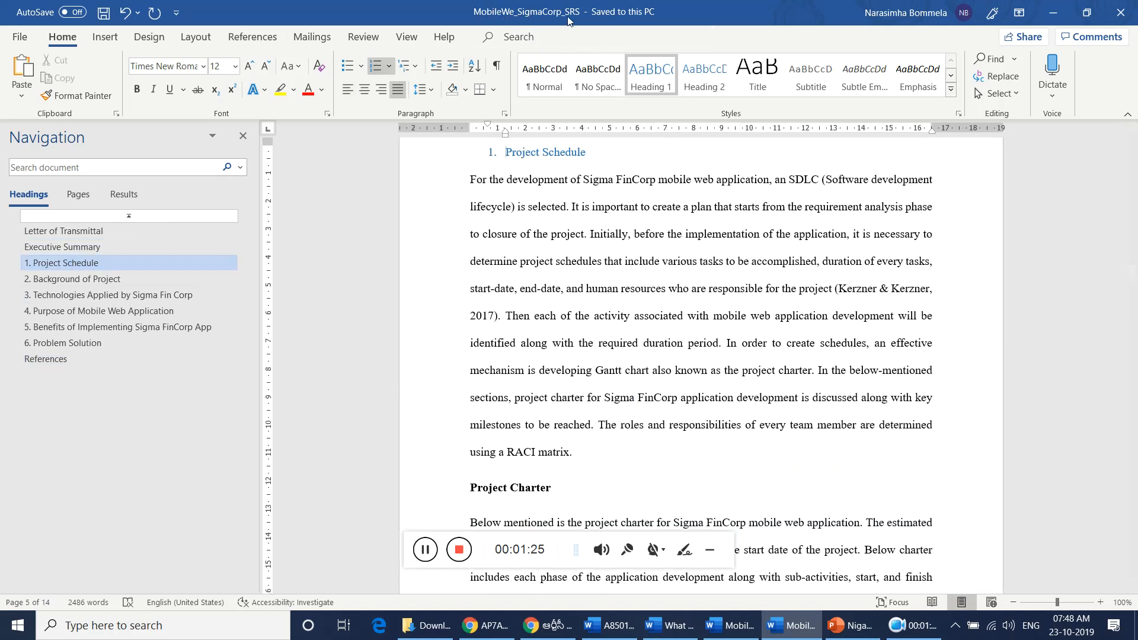
pyautogui.moveTo(573, 12)
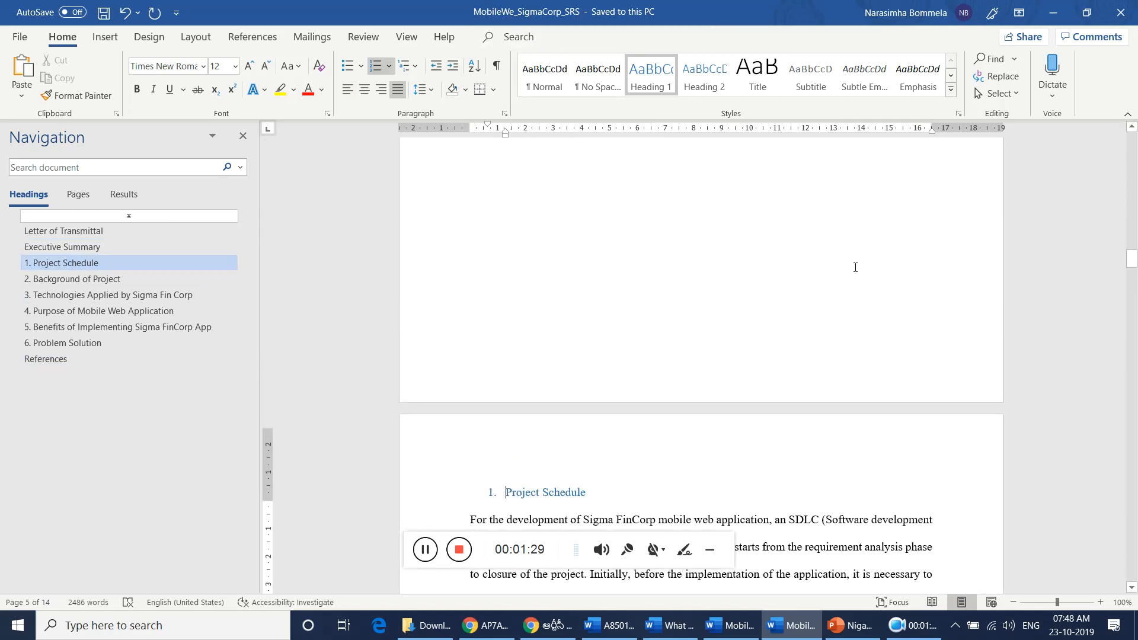
pyautogui.scroll(-3)
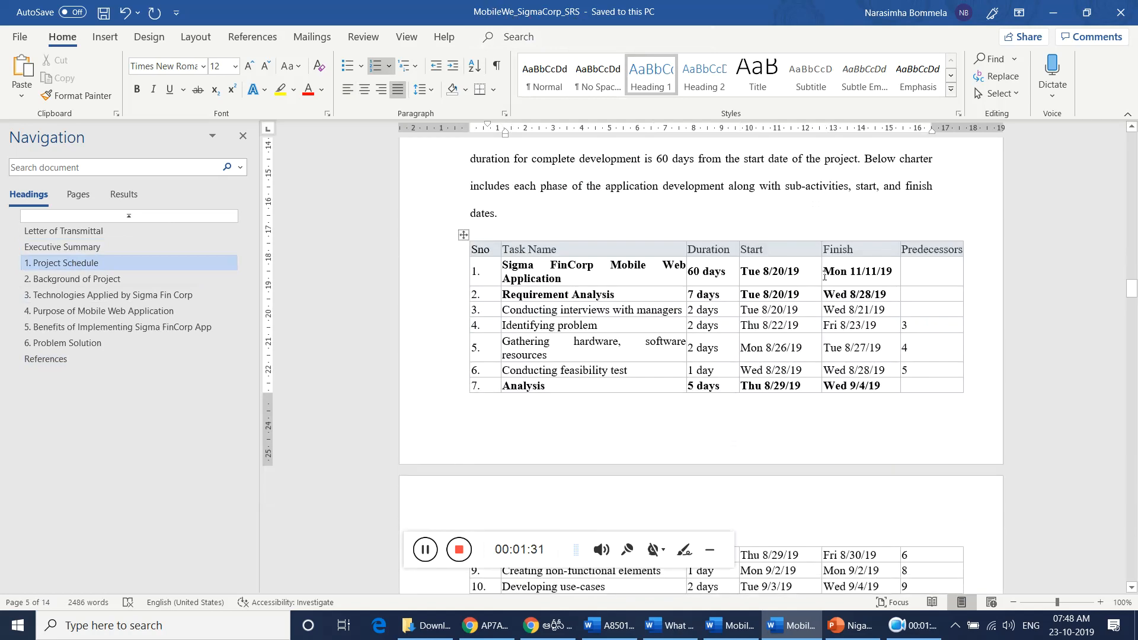
pyautogui.scroll(-3)
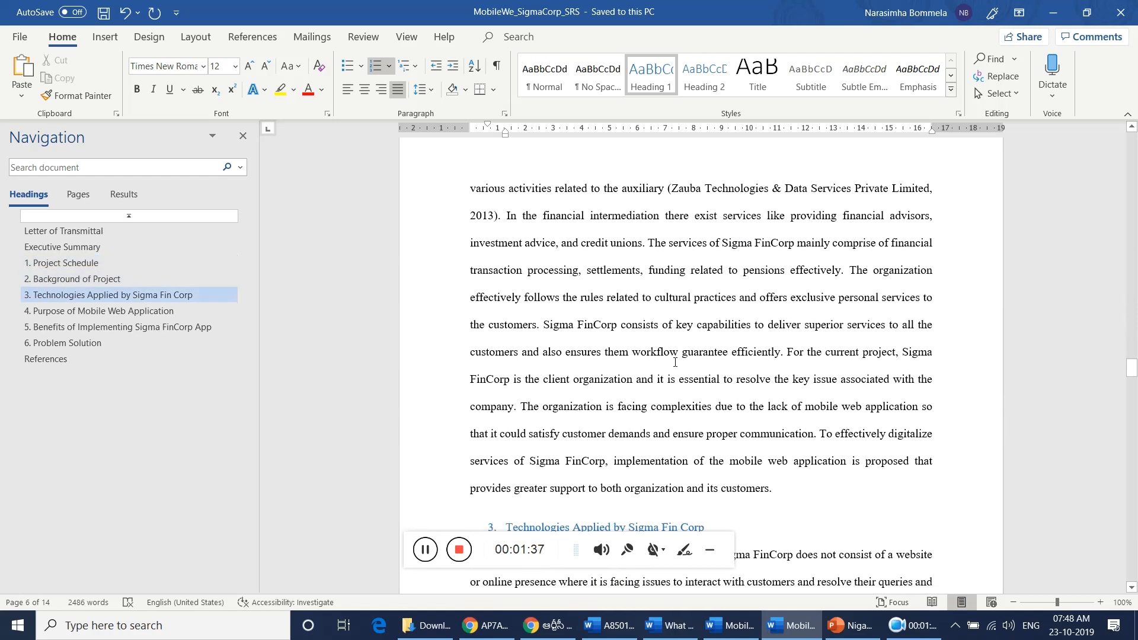
pyautogui.scroll(-3)
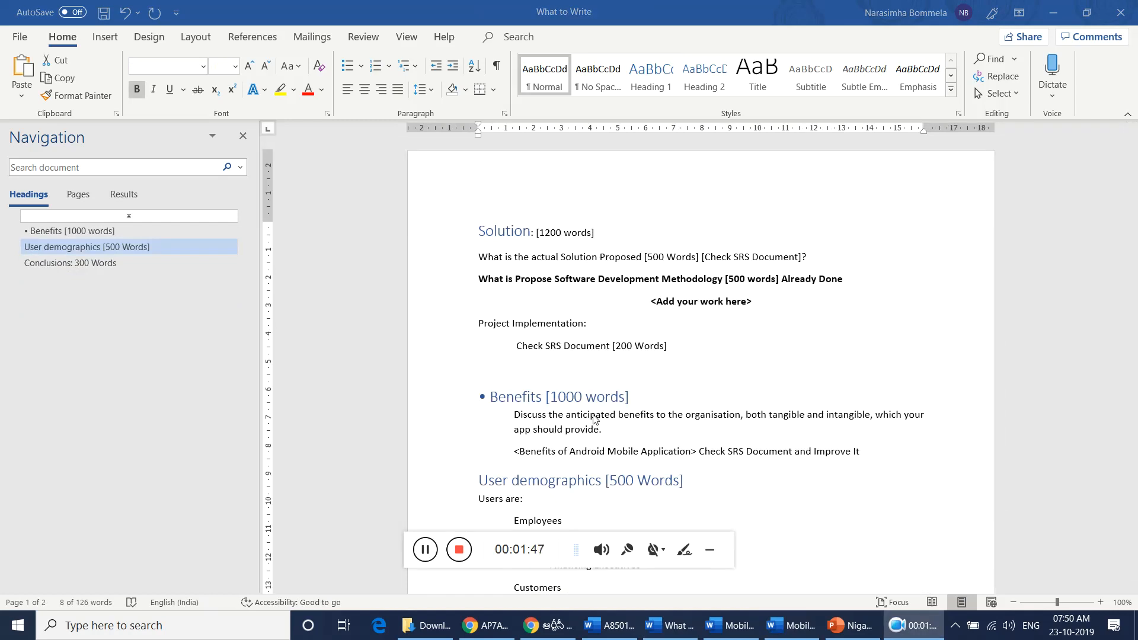
pyautogui.moveTo(651, 404)
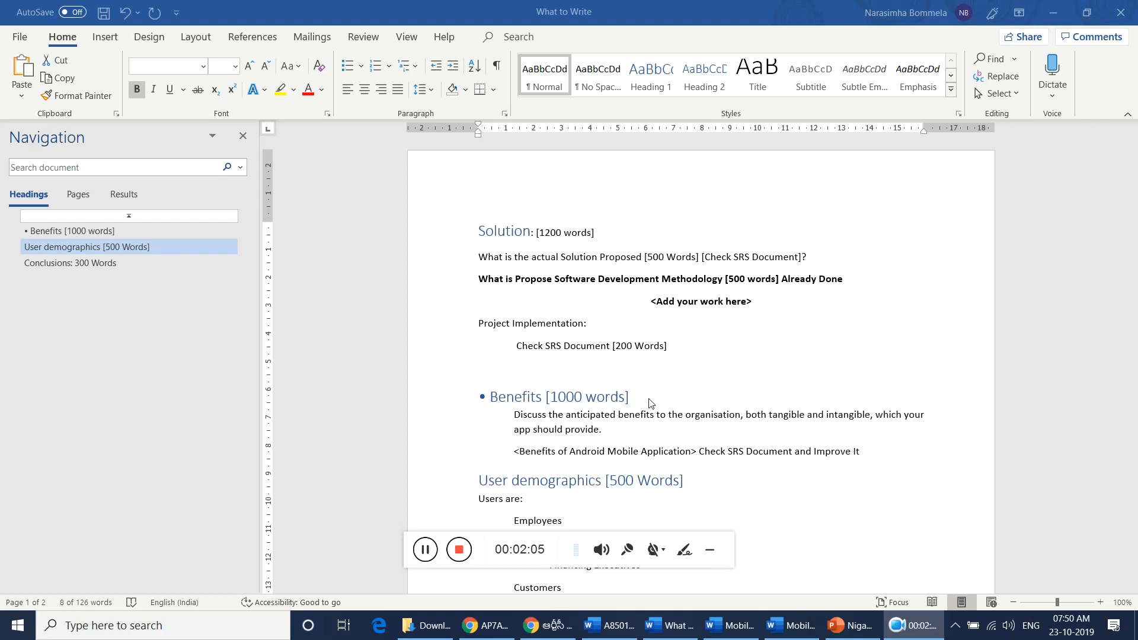
pyautogui.moveTo(646, 440)
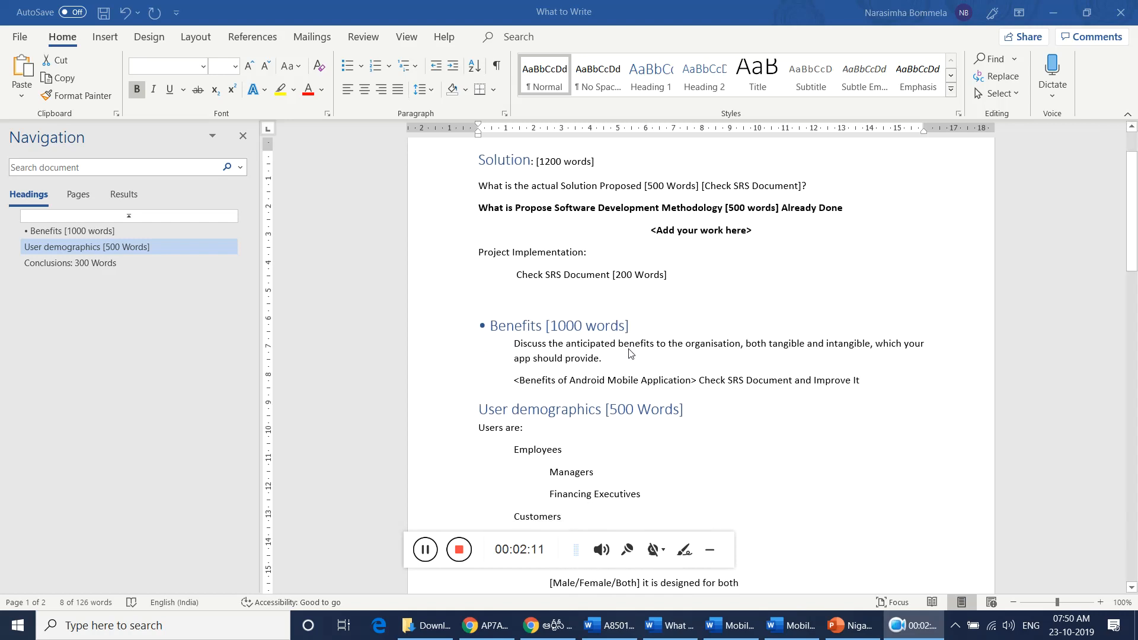
pyautogui.moveTo(605, 364)
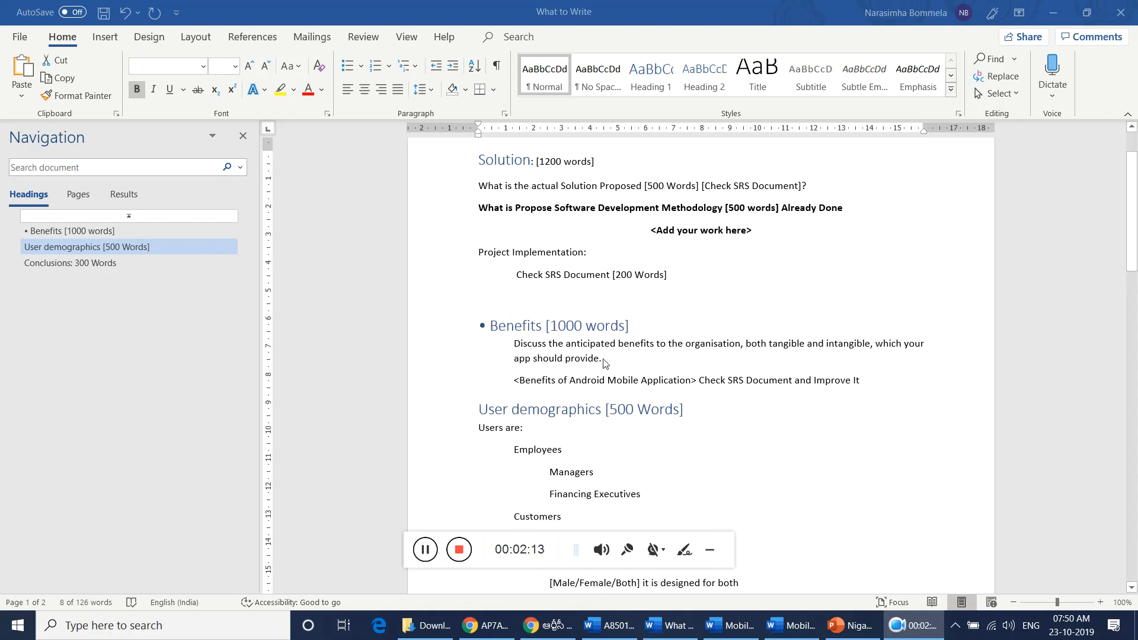
pyautogui.moveTo(619, 396)
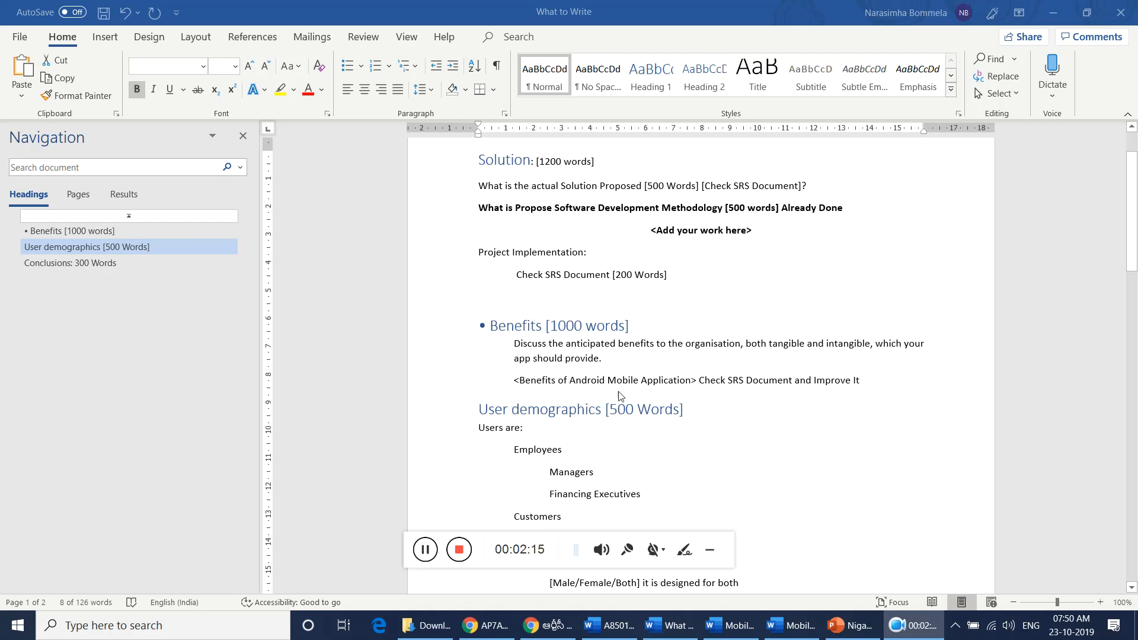
pyautogui.moveTo(764, 396)
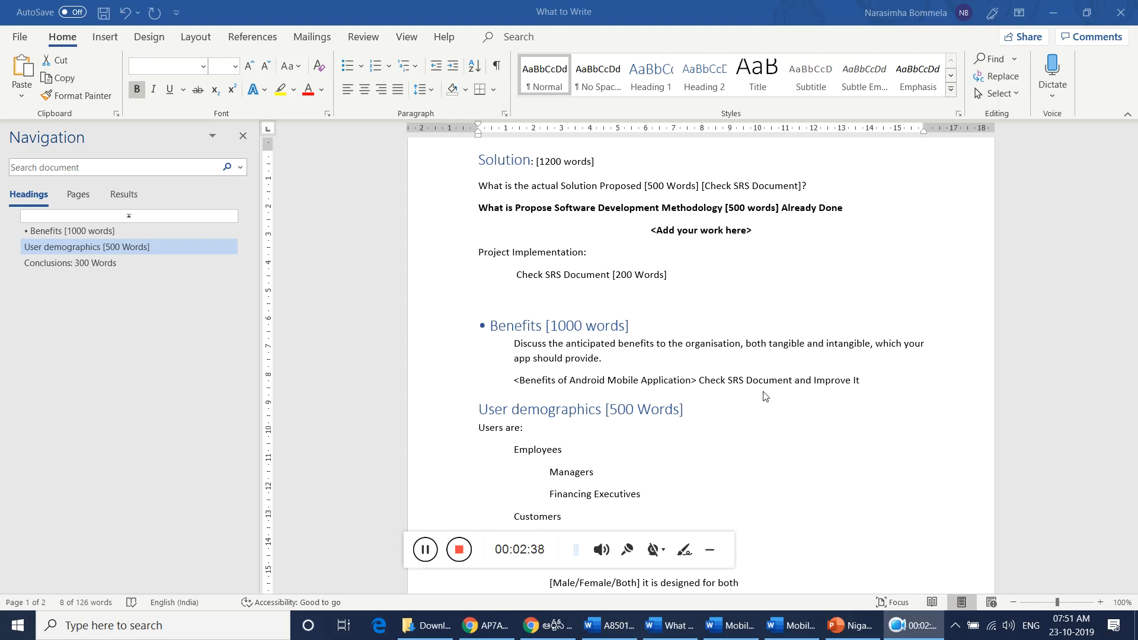
pyautogui.moveTo(572, 357)
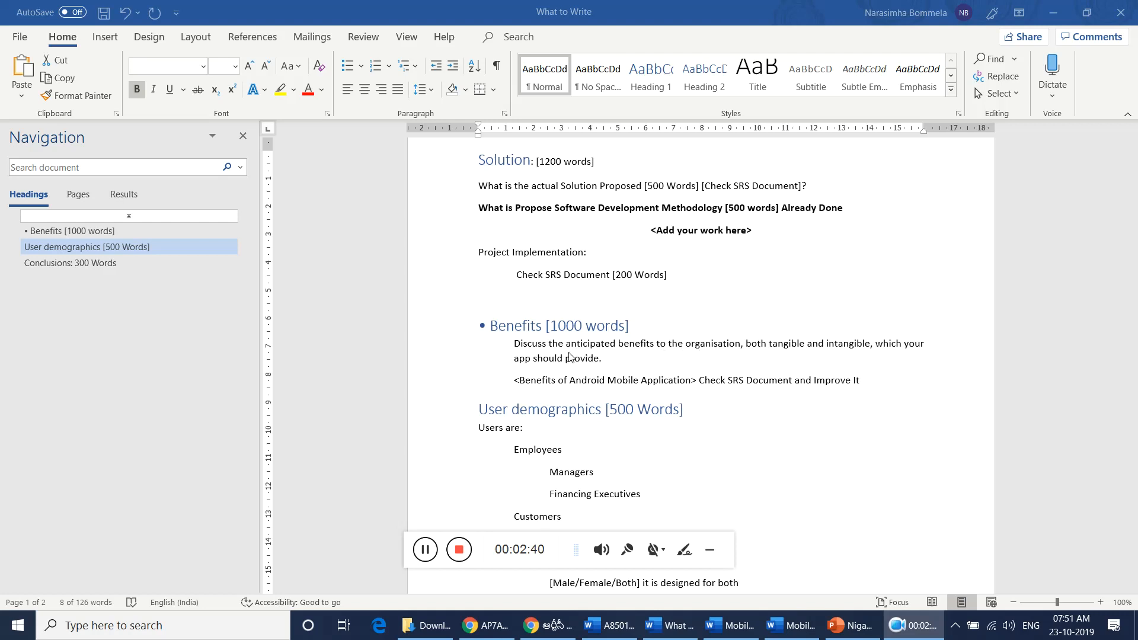
pyautogui.moveTo(637, 363)
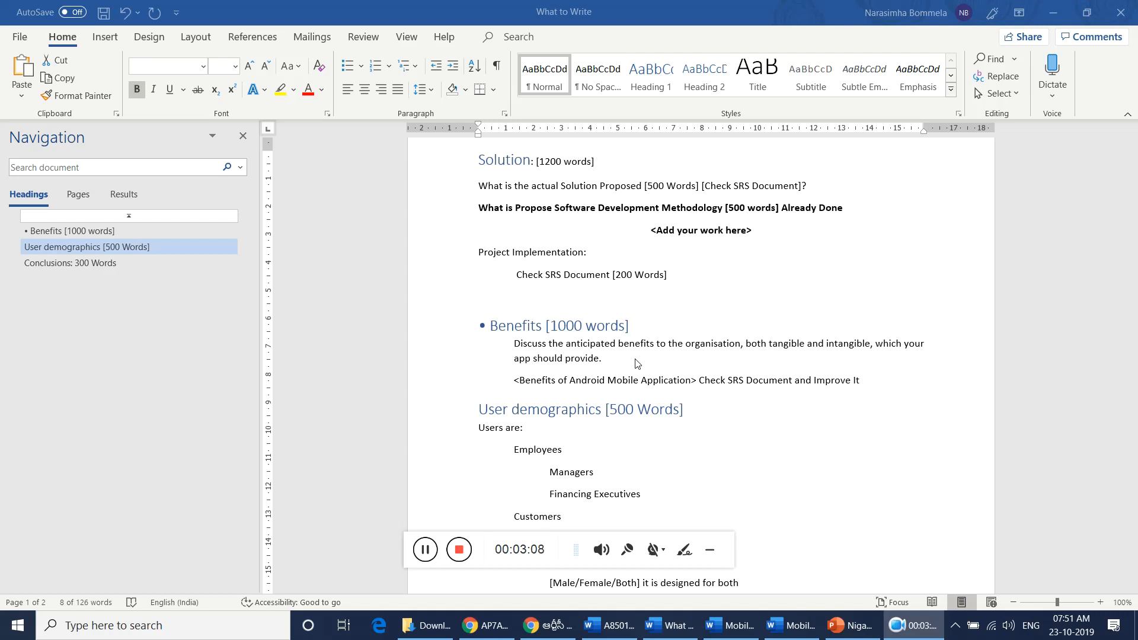
pyautogui.scroll(-3)
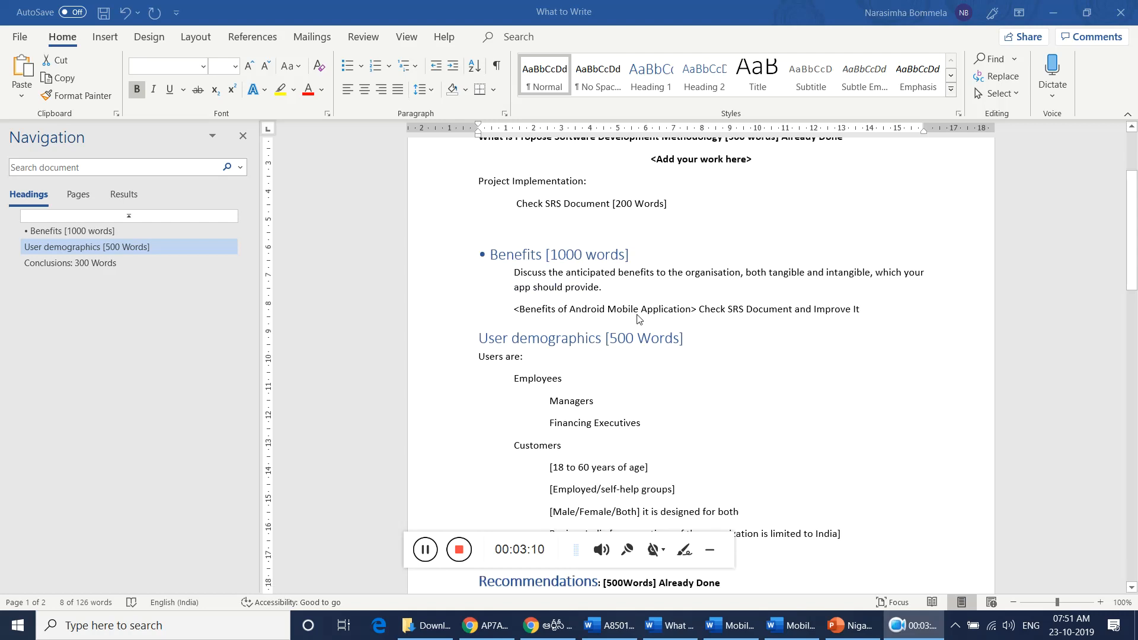
pyautogui.scroll(-3)
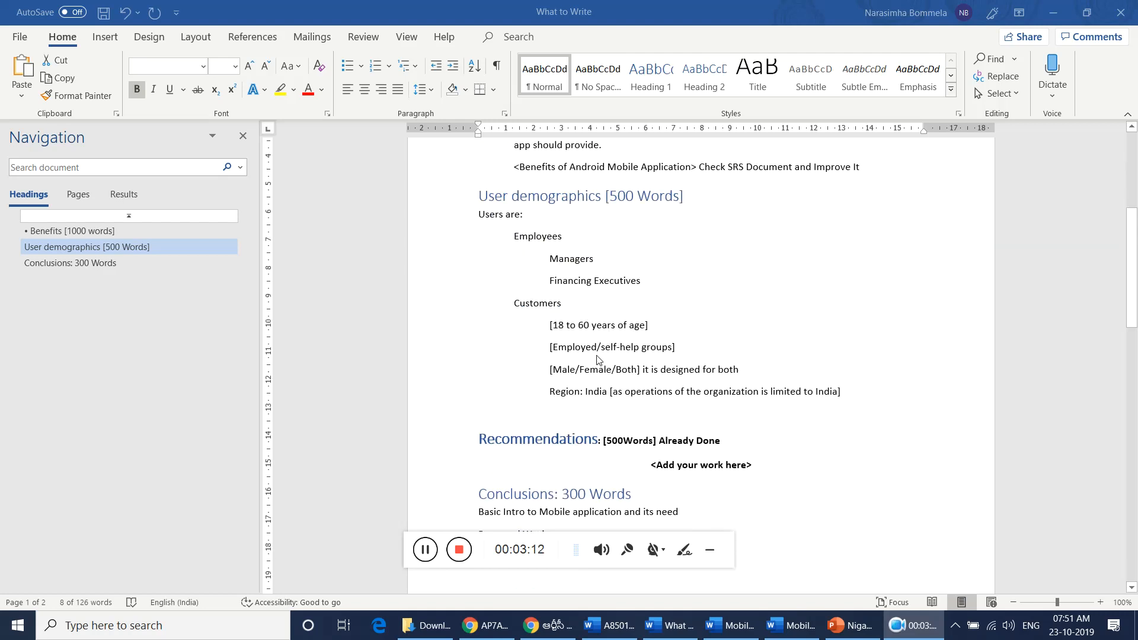
pyautogui.scroll(3)
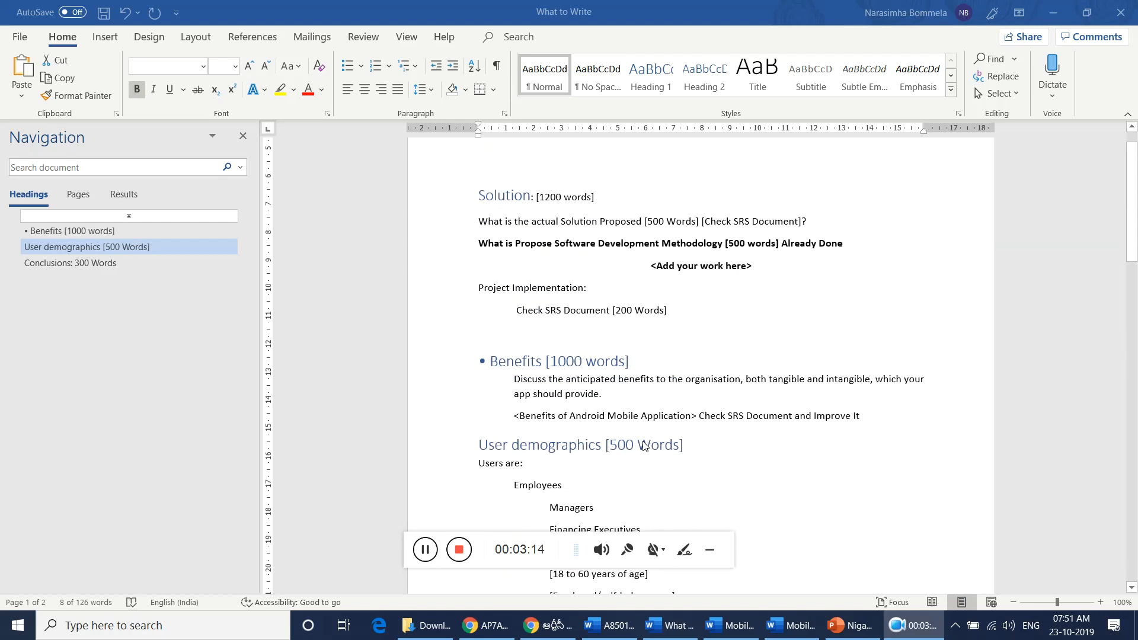
pyautogui.scroll(3)
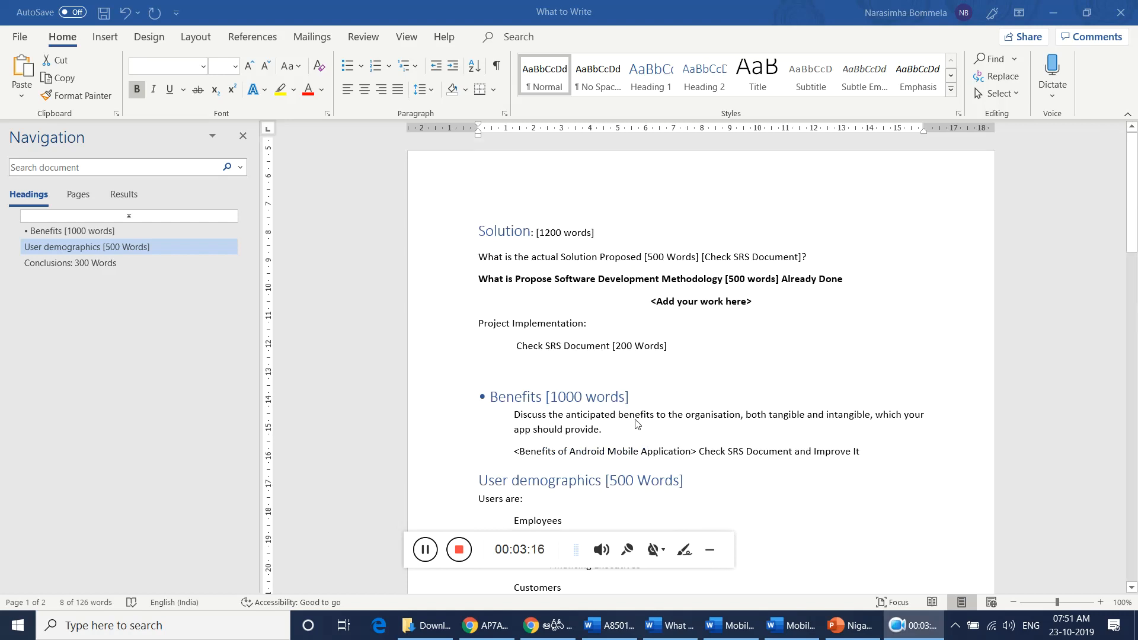
pyautogui.moveTo(594, 420)
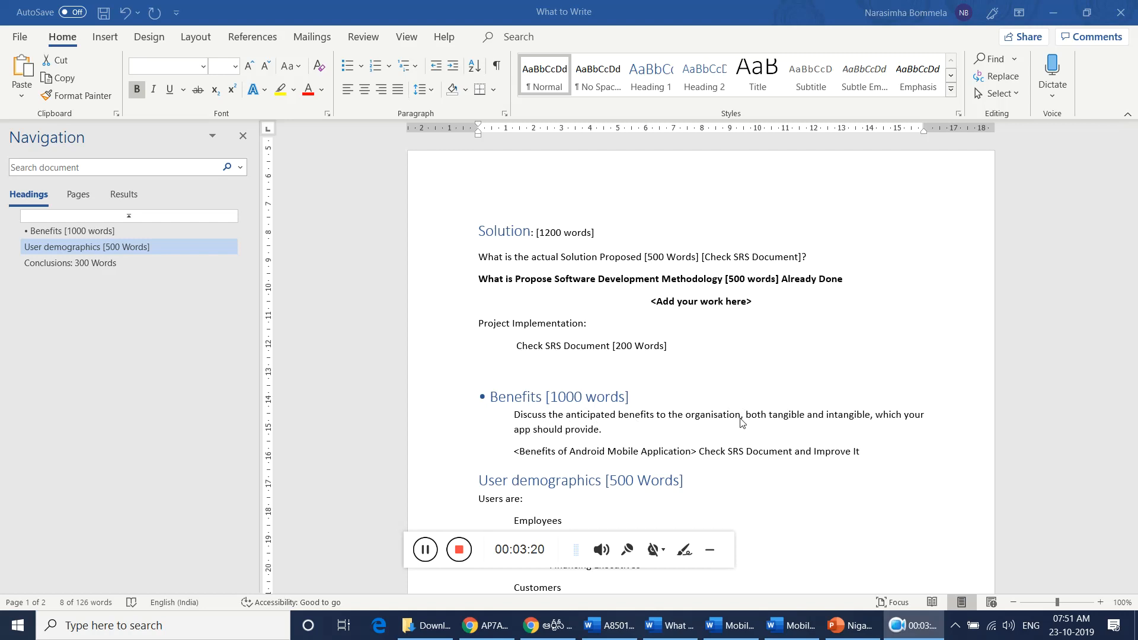
pyautogui.moveTo(614, 462)
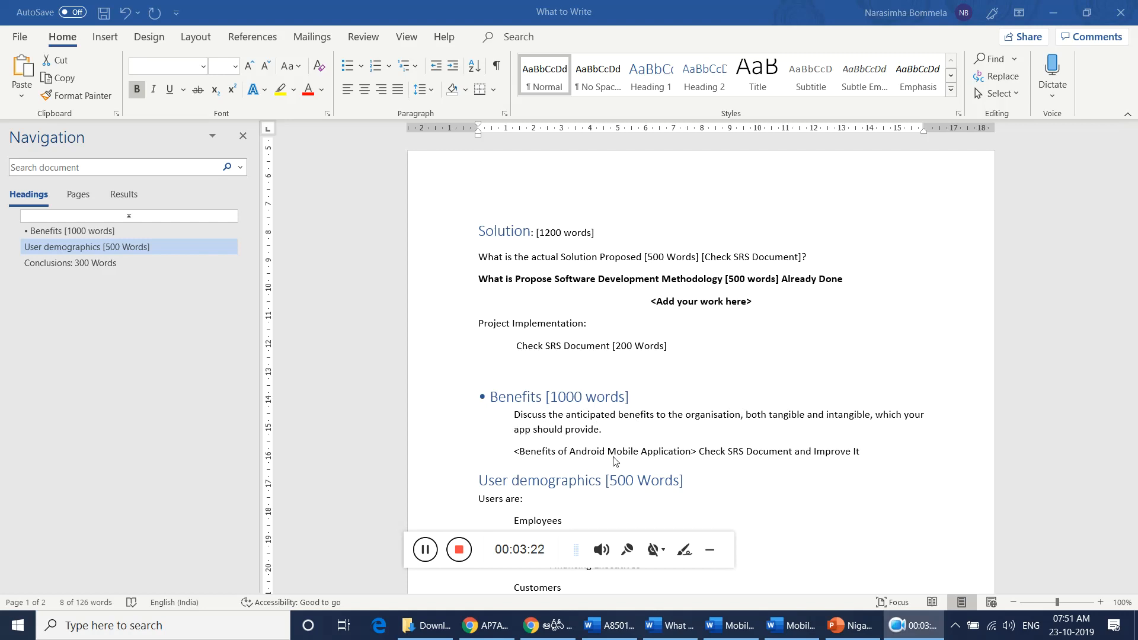
pyautogui.moveTo(574, 401)
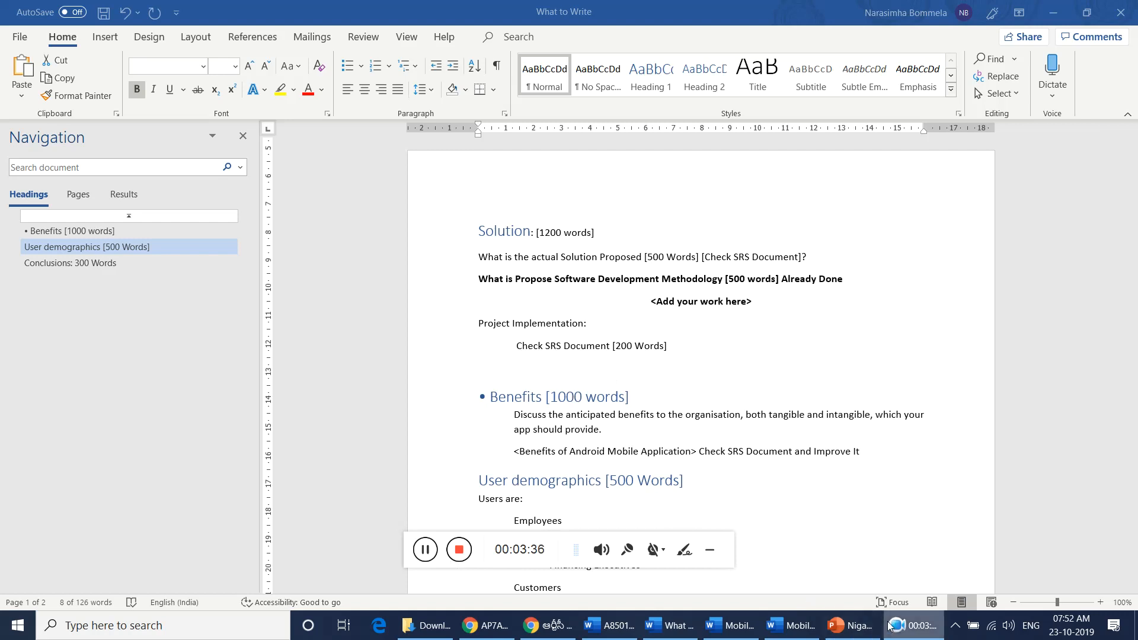
pyautogui.moveTo(528, 315)
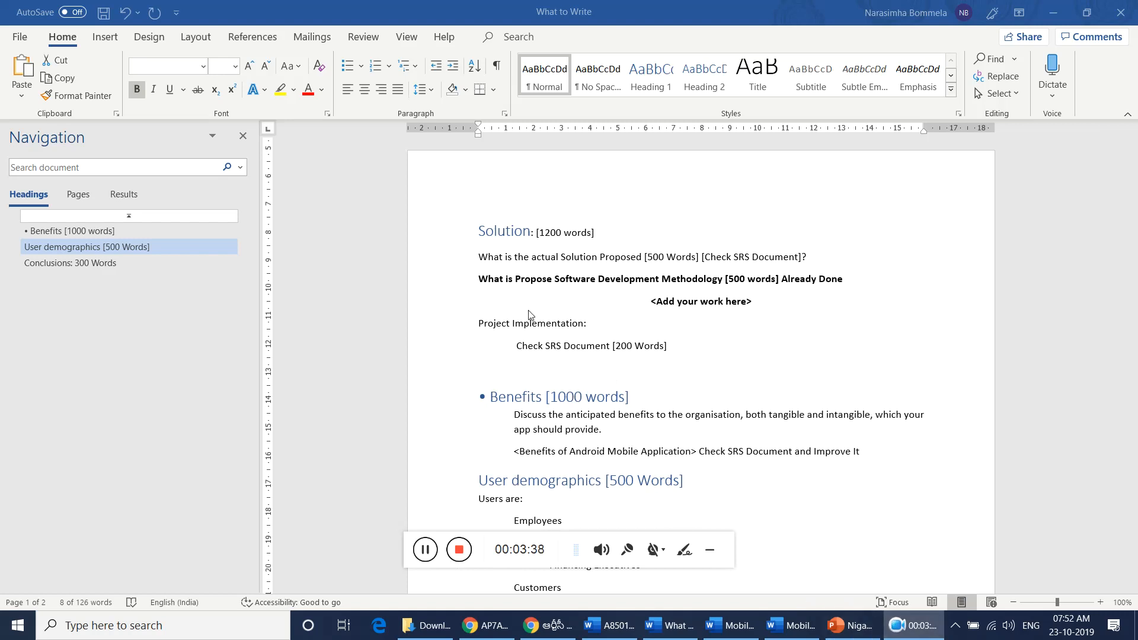
pyautogui.moveTo(573, 238)
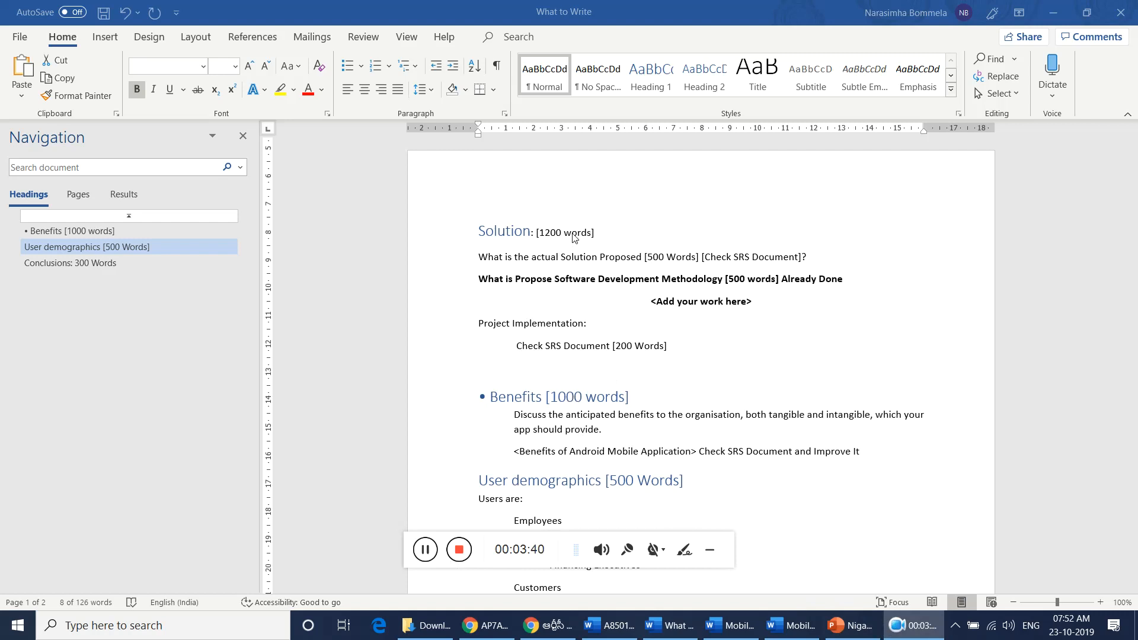